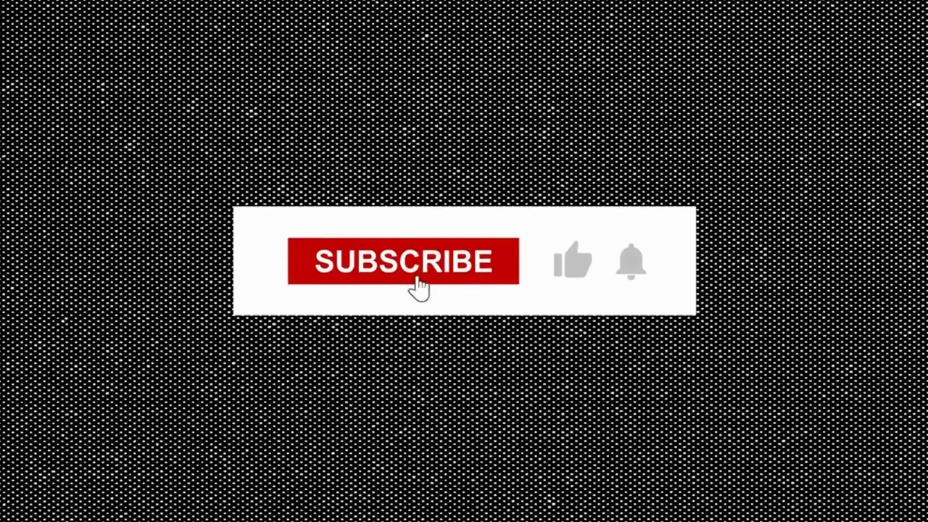
Watch the end card change Subscribe to grey SUBSCRIBED and turn the thumbs-up dark.
left_click(404, 261)
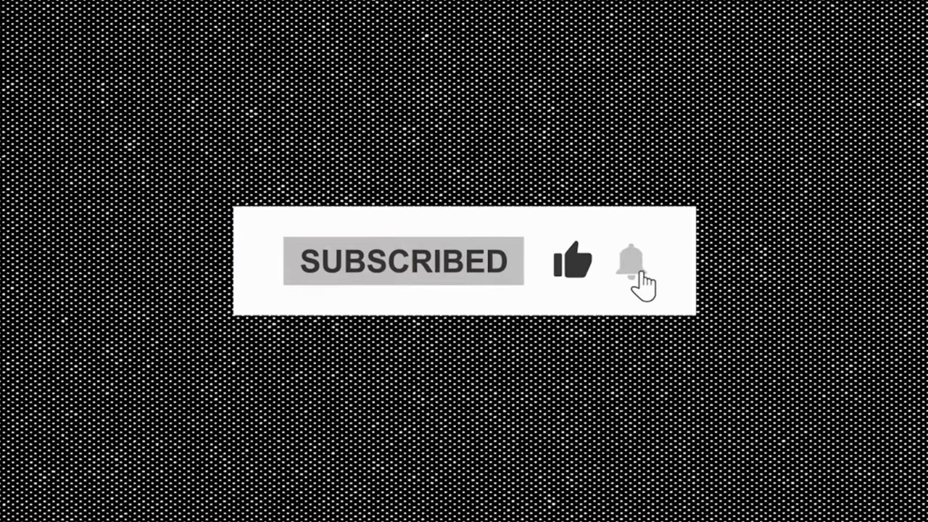